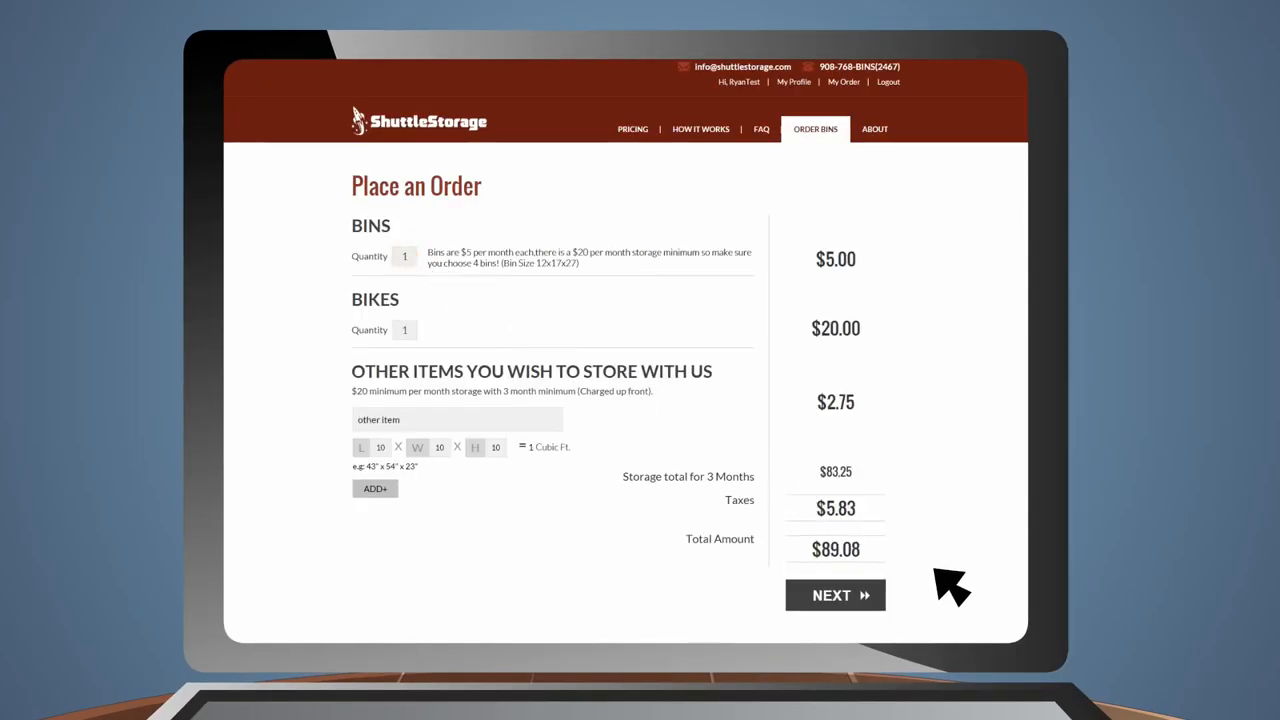
- Confirm the $89.08 order for one bin, one bike and one other item
left_click(835, 595)
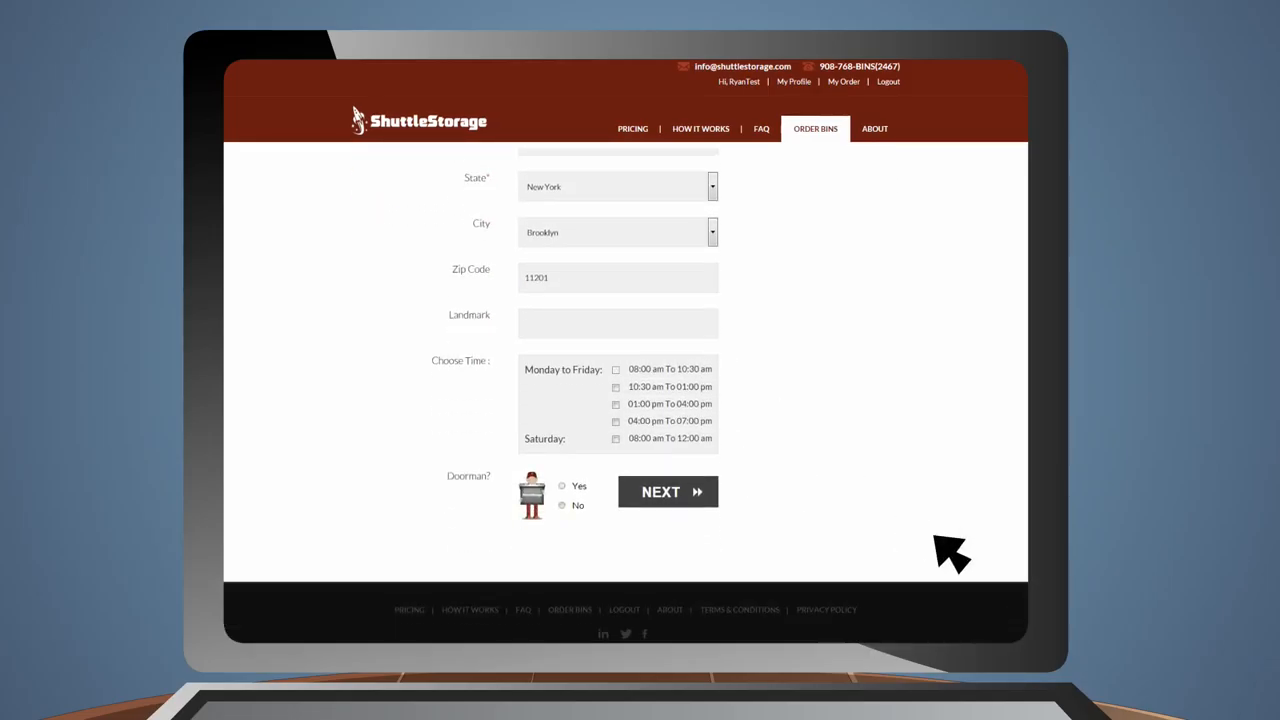
- Book the Monday–Friday 08:00–10:30 am pickup slot with doorman Yes and submit
left_click(615, 367)
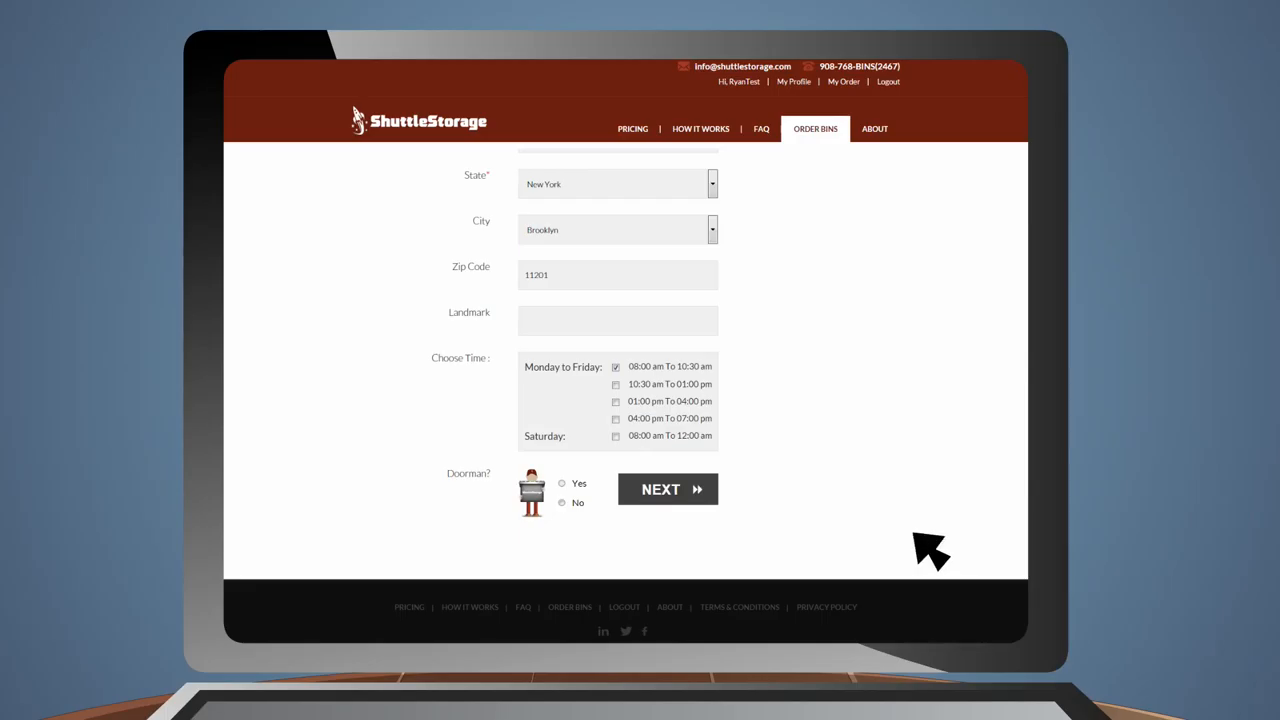
left_click(561, 483)
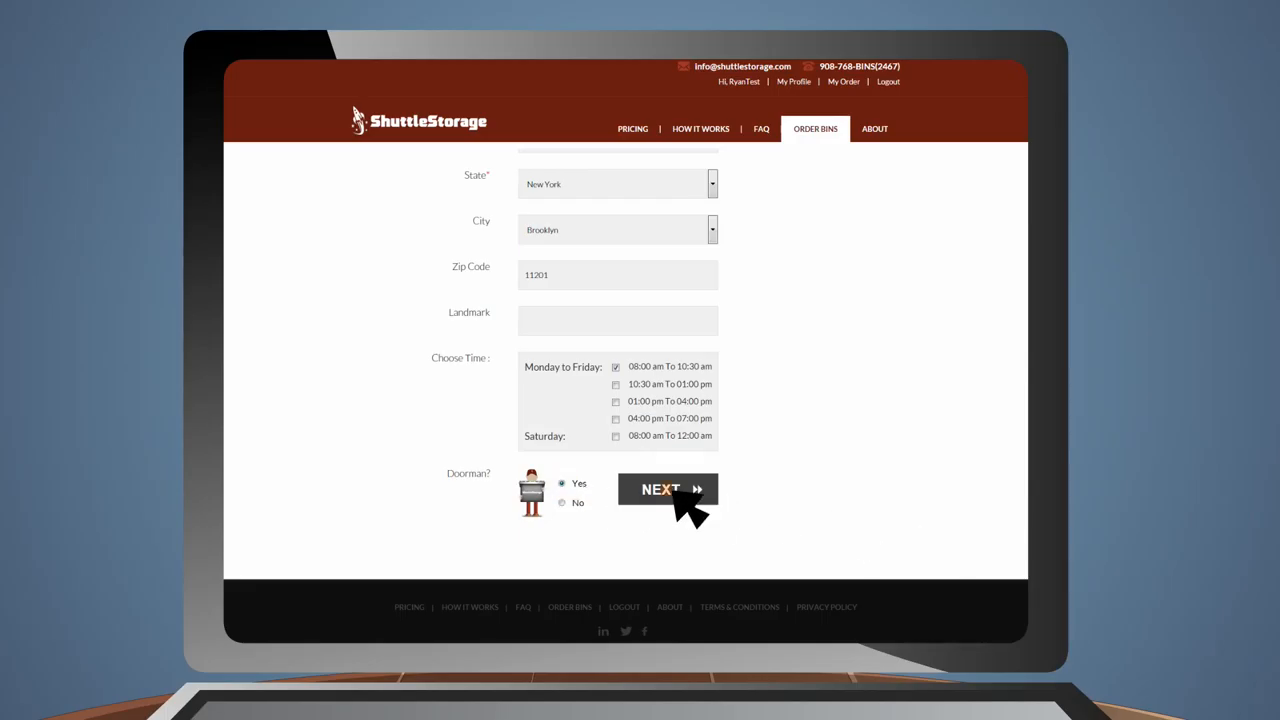
left_click(667, 489)
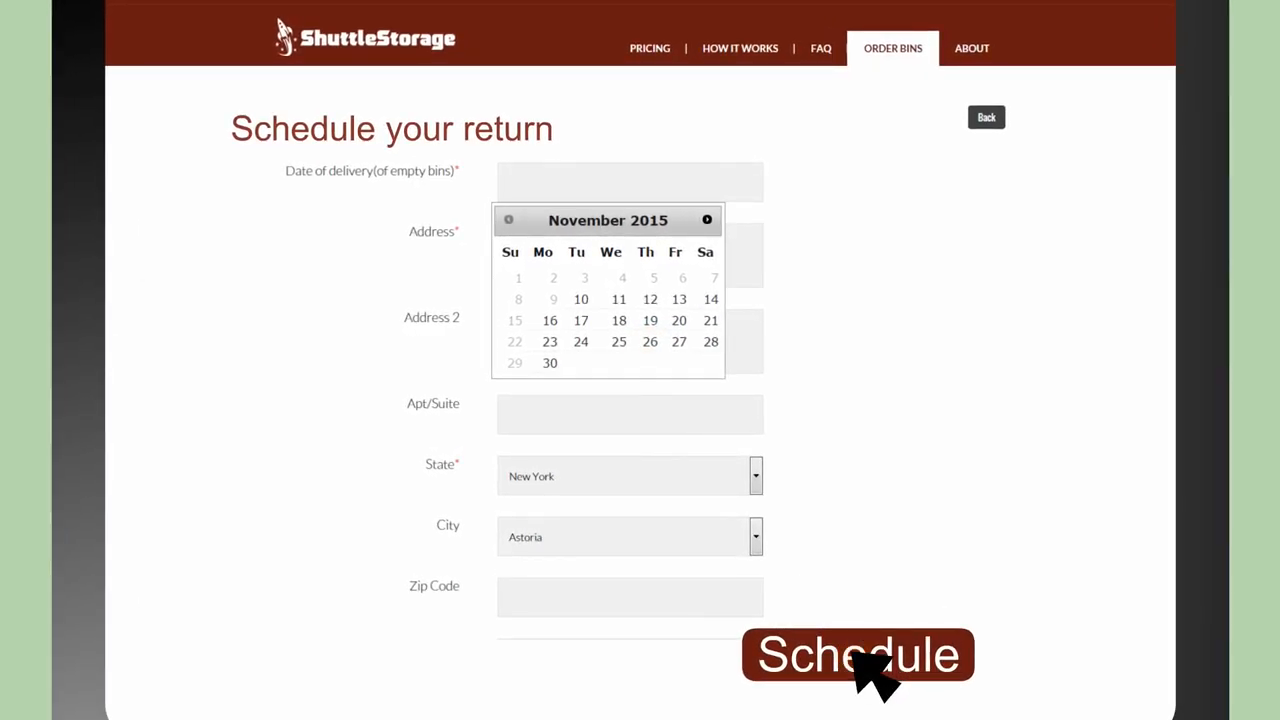
- Submit the Astoria return schedule to reach the stored-items list
left_click(858, 655)
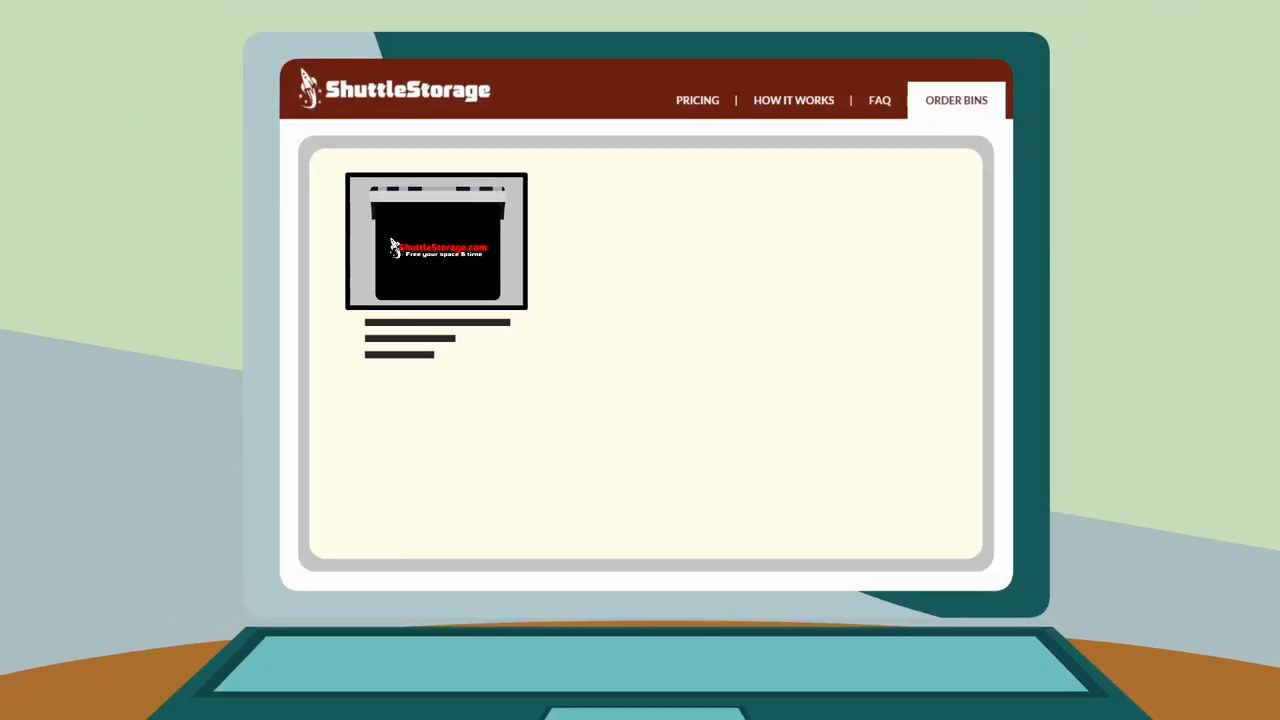